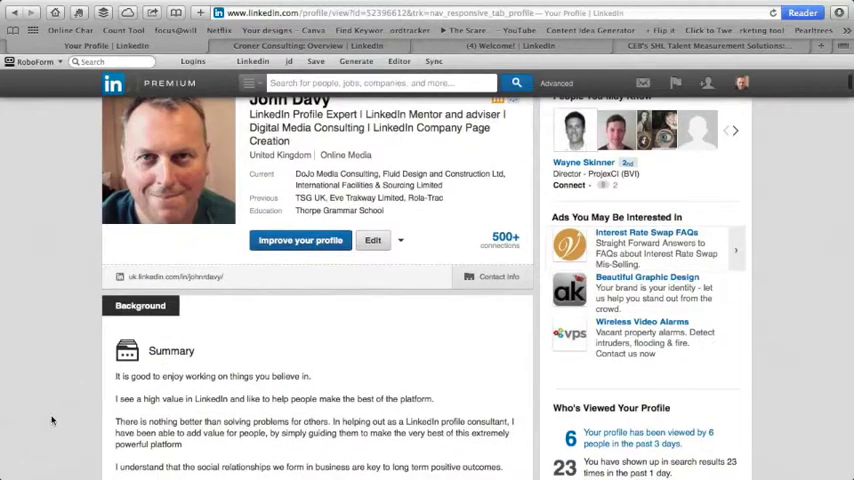
- Scroll the profile's Summary and Experience down to the Fluid Design and Construction Ltd role
{"action": "scroll", "scroll_direction": "down", "scroll_amount": 3}
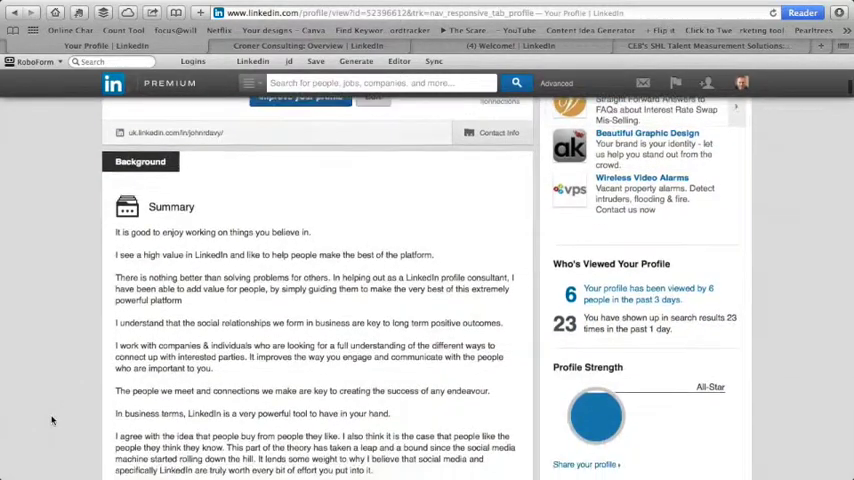
{"action": "scroll", "scroll_direction": "down", "scroll_amount": 3}
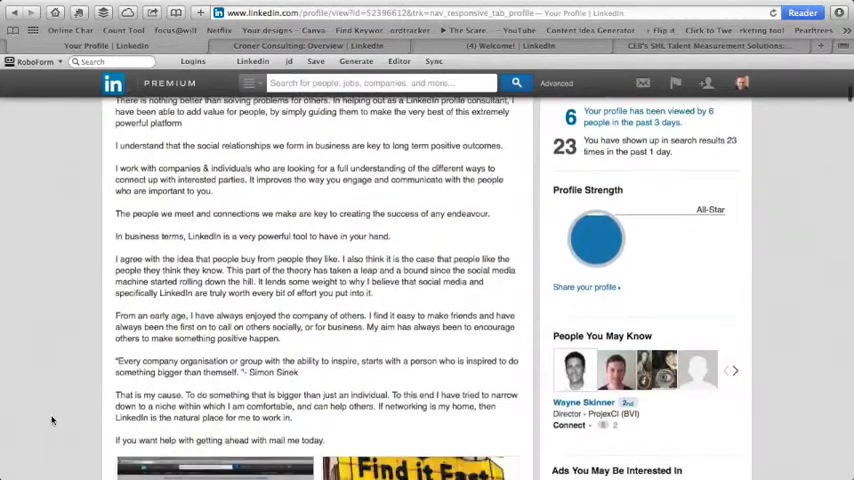
{"action": "scroll", "scroll_direction": "down", "scroll_amount": 3}
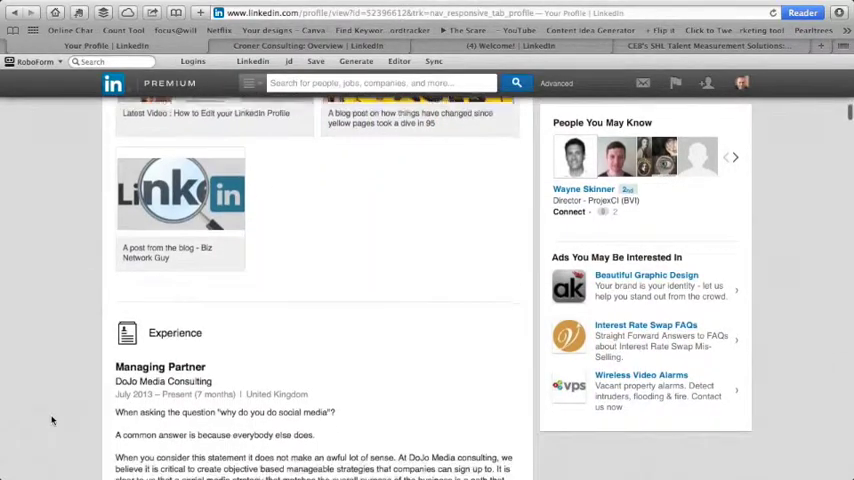
{"action": "scroll", "scroll_direction": "down", "scroll_amount": 3}
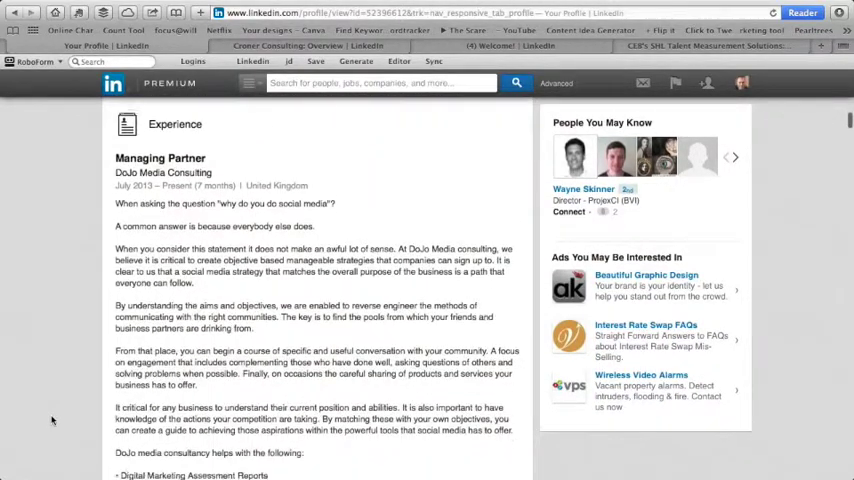
{"action": "scroll", "scroll_direction": "down", "scroll_amount": 3}
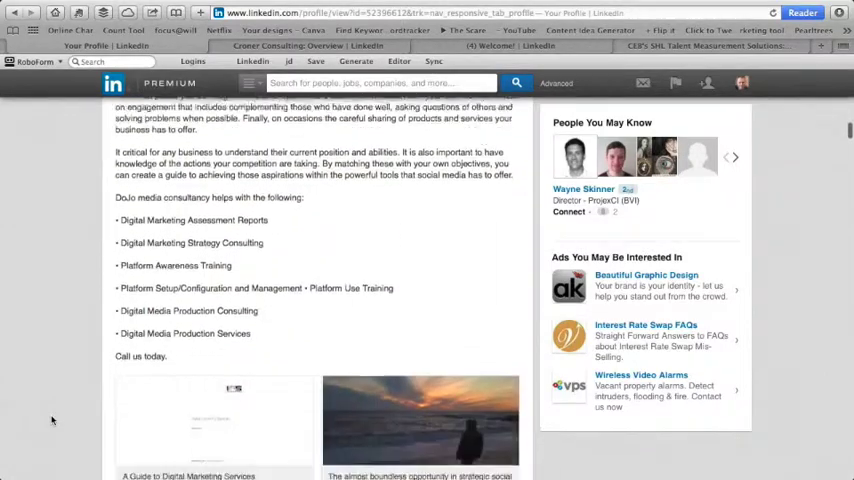
{"action": "scroll", "scroll_direction": "down", "scroll_amount": 3}
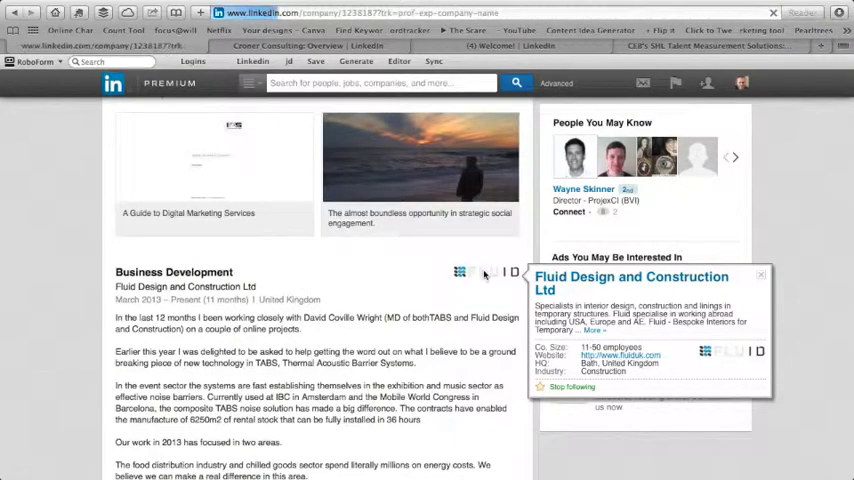
- Open the Fluid Design and Construction Ltd company page and scroll its updates to About
{"action": "left_click", "coordinate": [632, 282]}
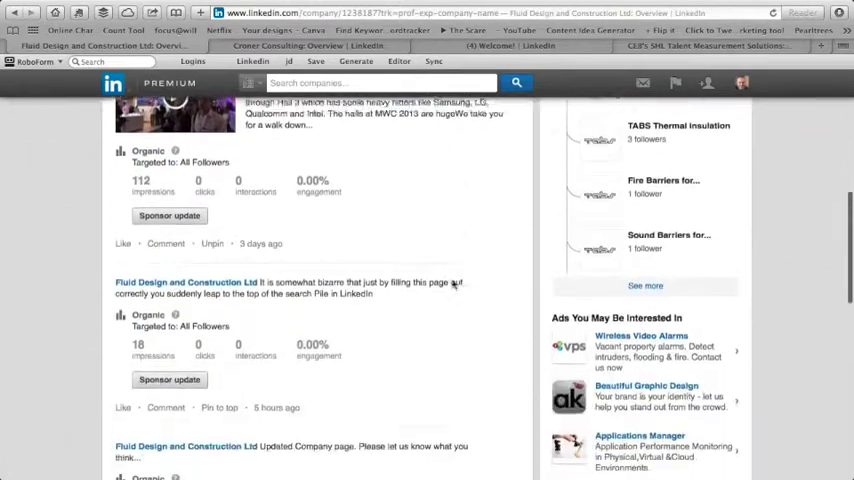
{"action": "scroll", "scroll_direction": "down", "scroll_amount": 3}
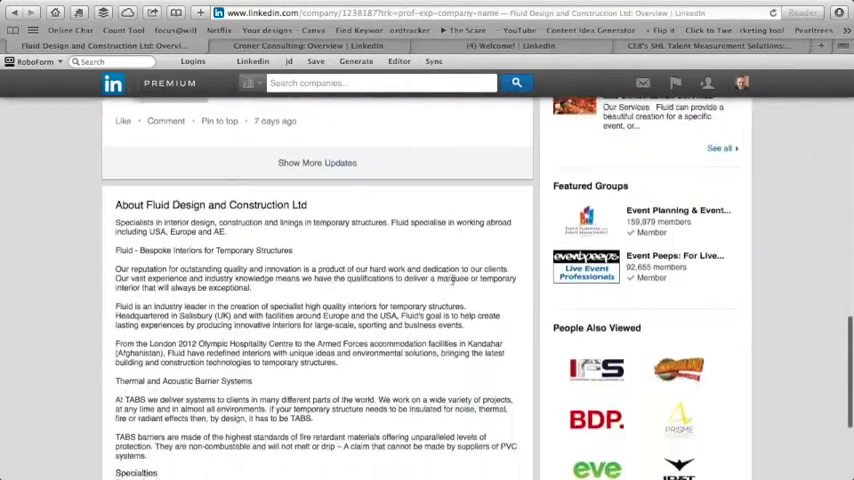
{"action": "scroll", "scroll_direction": "down", "scroll_amount": 3}
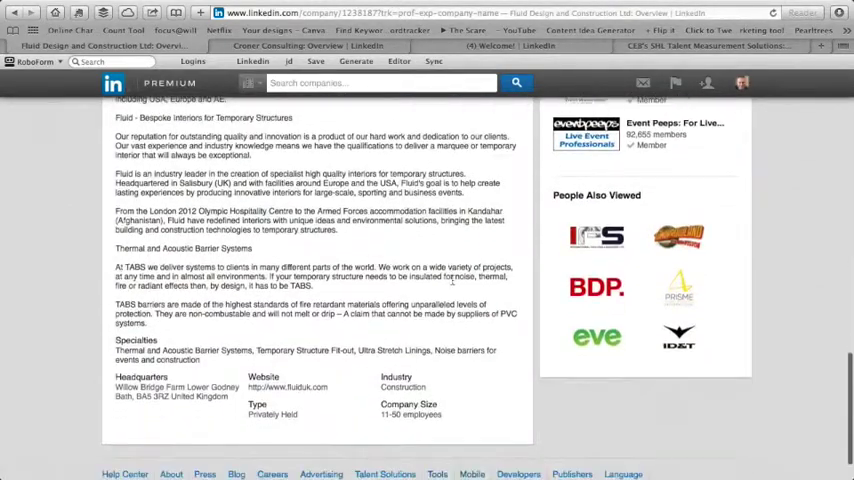
{"action": "scroll", "scroll_direction": "down", "scroll_amount": 3}
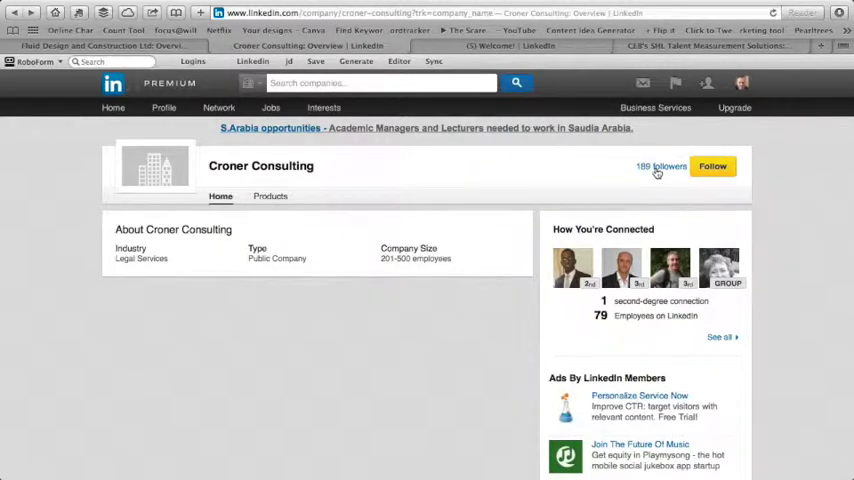
{"action": "mouse_move", "coordinate": [449, 234]}
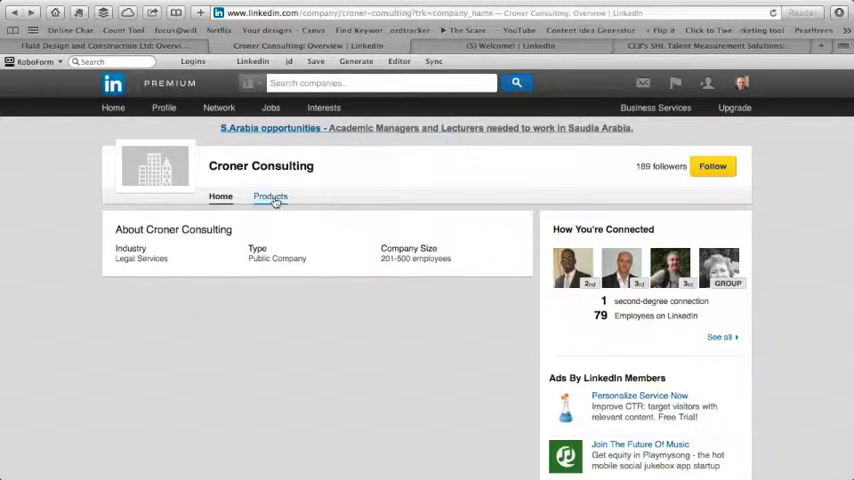
{"action": "left_click", "coordinate": [270, 197]}
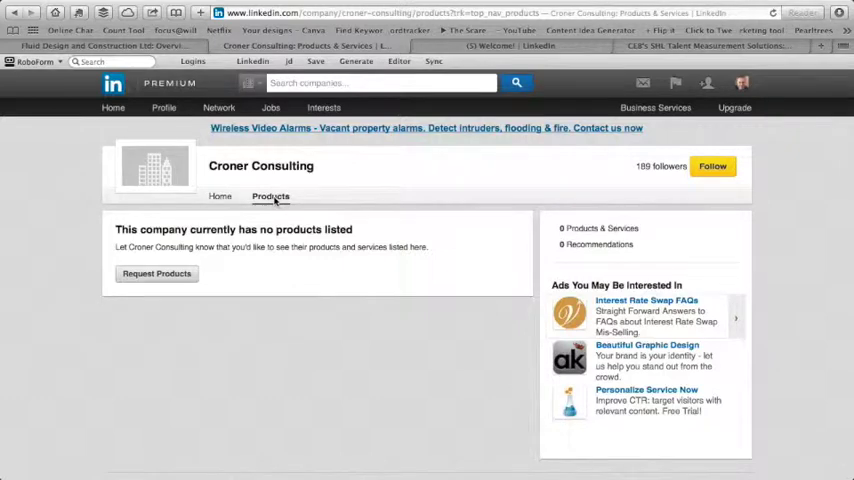
{"action": "left_click", "coordinate": [220, 196]}
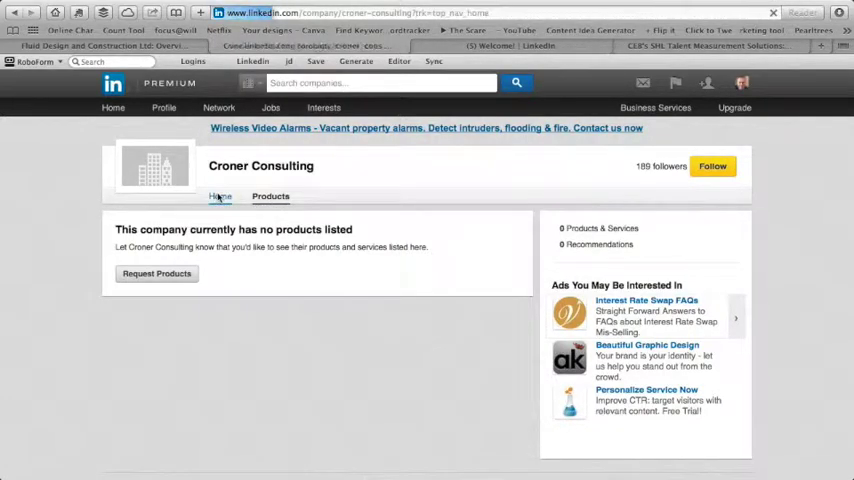
{"action": "left_click", "coordinate": [220, 196]}
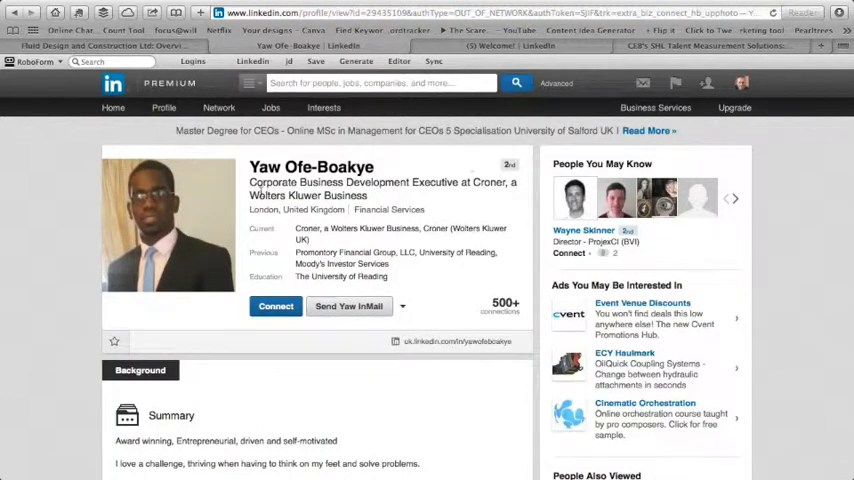
{"action": "mouse_move", "coordinate": [395, 263]}
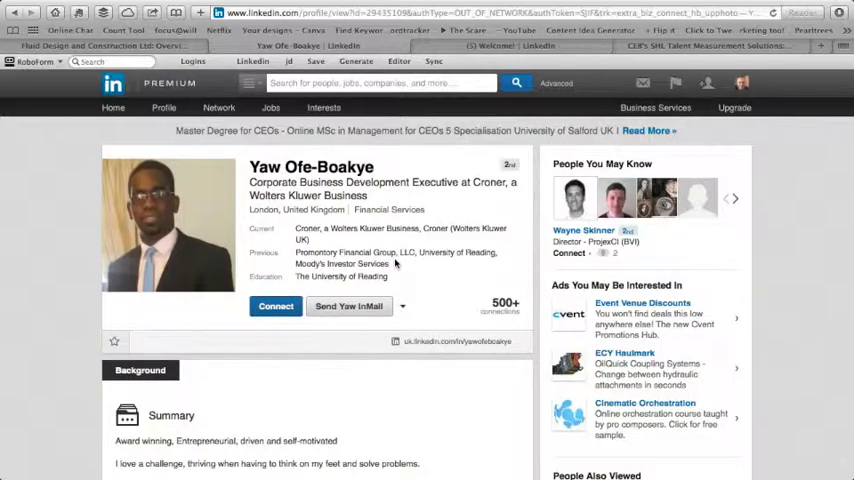
{"action": "mouse_move", "coordinate": [286, 428]}
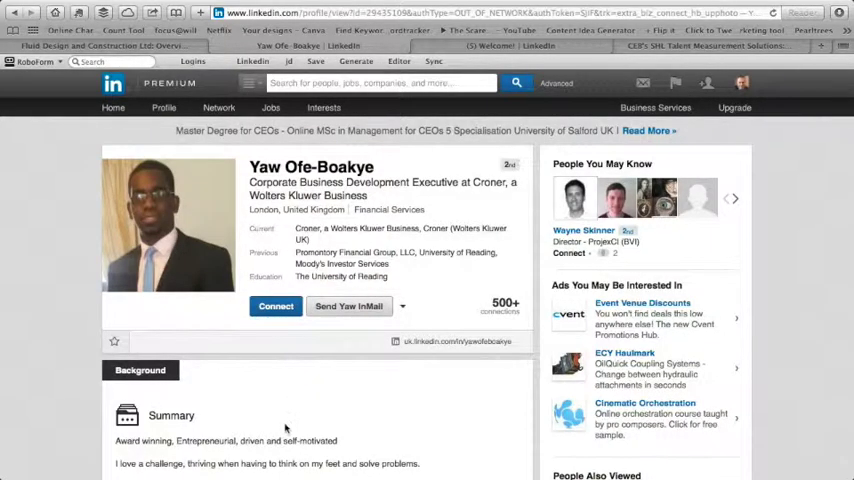
{"action": "scroll", "scroll_direction": "down", "scroll_amount": 3}
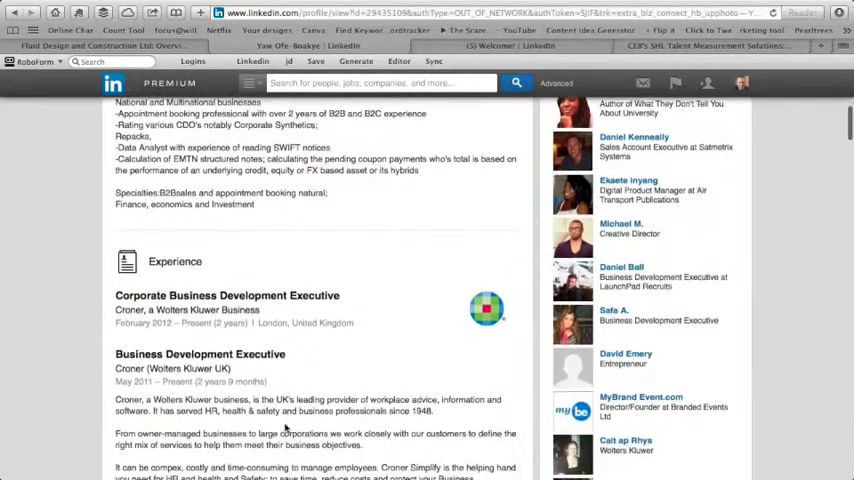
{"action": "scroll", "scroll_direction": "down", "scroll_amount": 3}
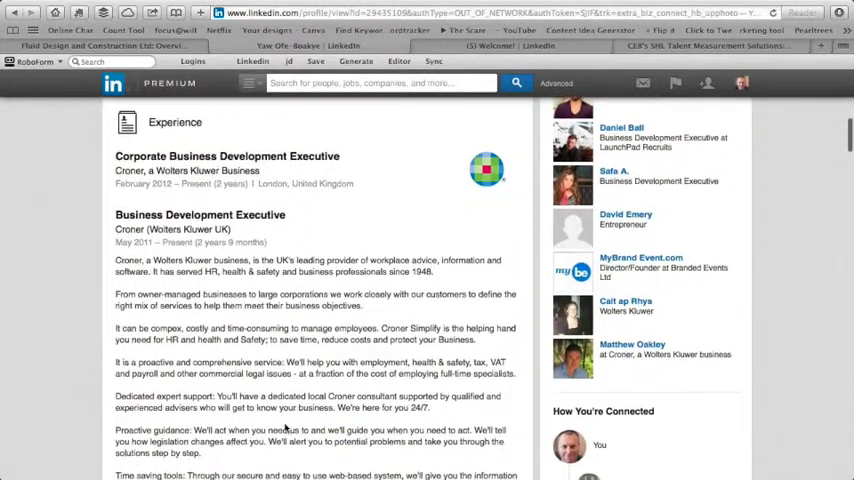
{"action": "scroll", "scroll_direction": "down", "scroll_amount": 3}
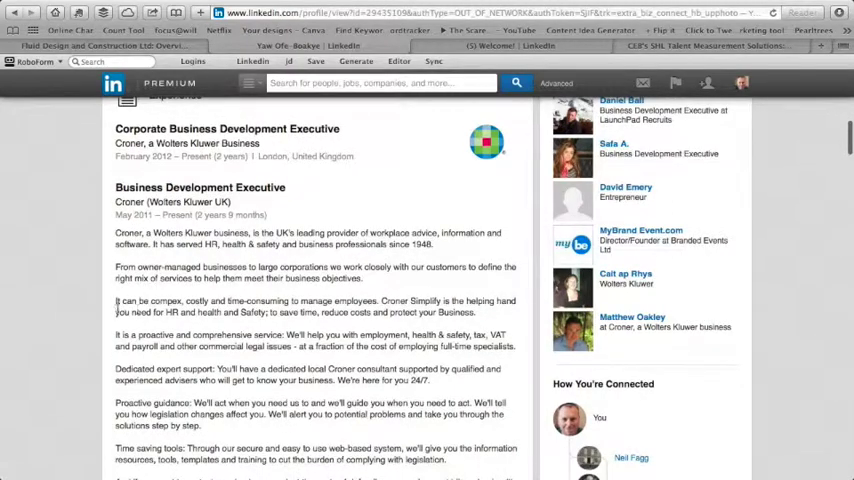
{"action": "scroll", "scroll_direction": "down", "scroll_amount": 3}
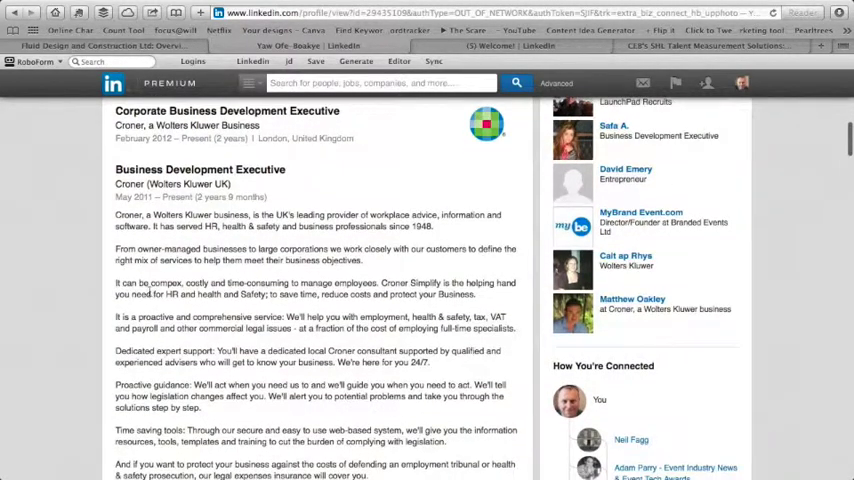
{"action": "scroll", "scroll_direction": "down", "scroll_amount": 3}
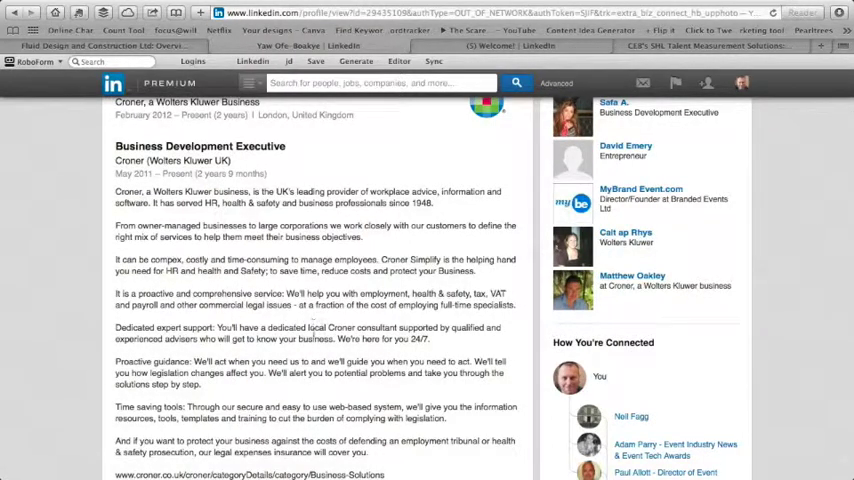
{"action": "scroll", "scroll_direction": "down", "scroll_amount": 3}
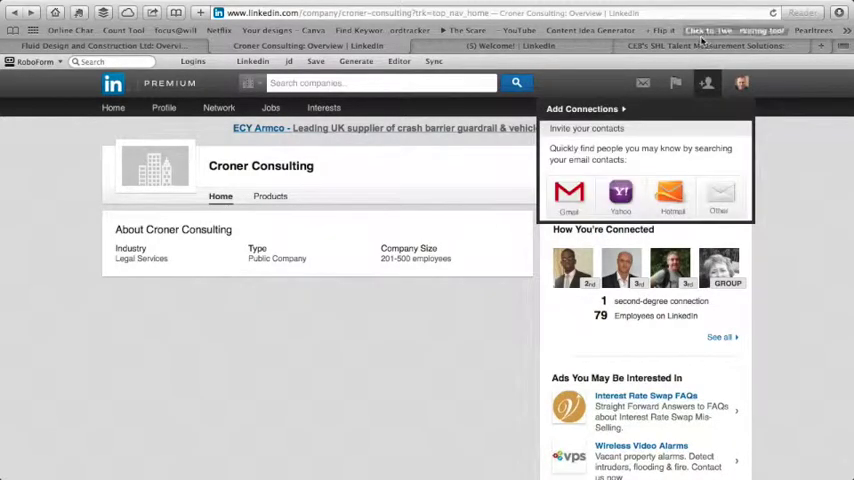
- Switch to CEB's SHL Talent Measurement Solutions page and browse its Products tab listings
{"action": "left_click", "coordinate": [705, 46]}
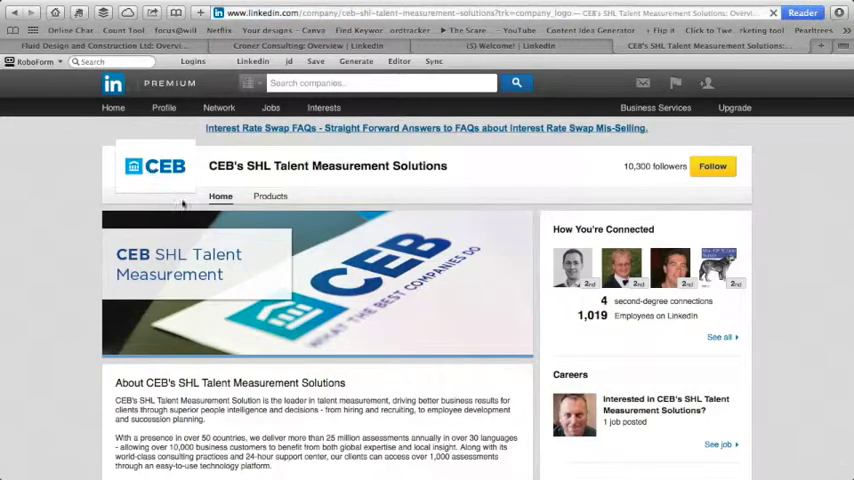
{"action": "scroll", "scroll_direction": "down", "scroll_amount": 3}
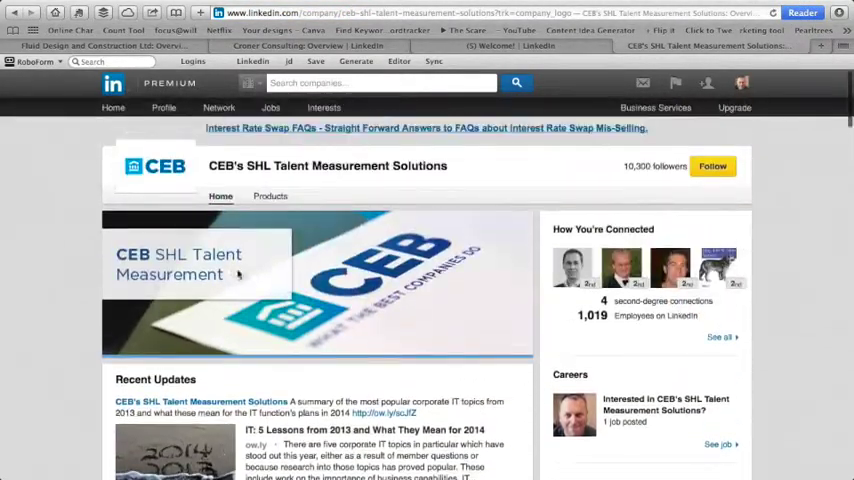
{"action": "left_click", "coordinate": [270, 196]}
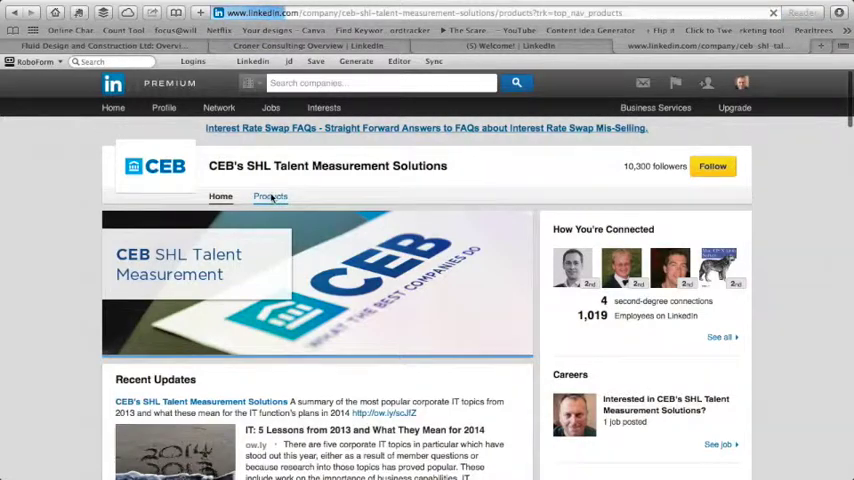
{"action": "left_click", "coordinate": [270, 197]}
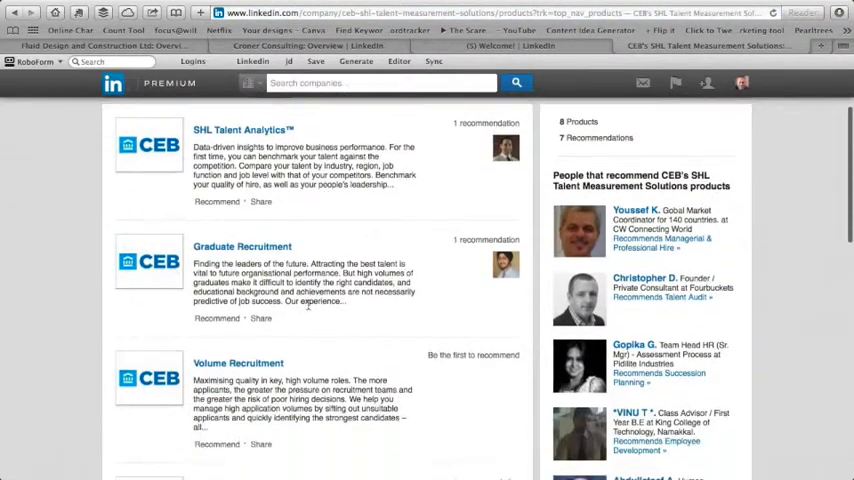
{"action": "scroll", "scroll_direction": "down", "scroll_amount": 3}
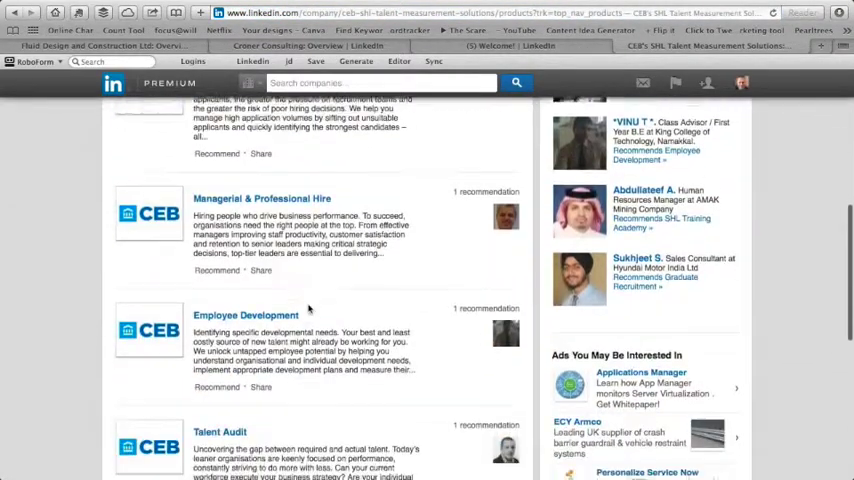
{"action": "scroll", "scroll_direction": "down", "scroll_amount": 3}
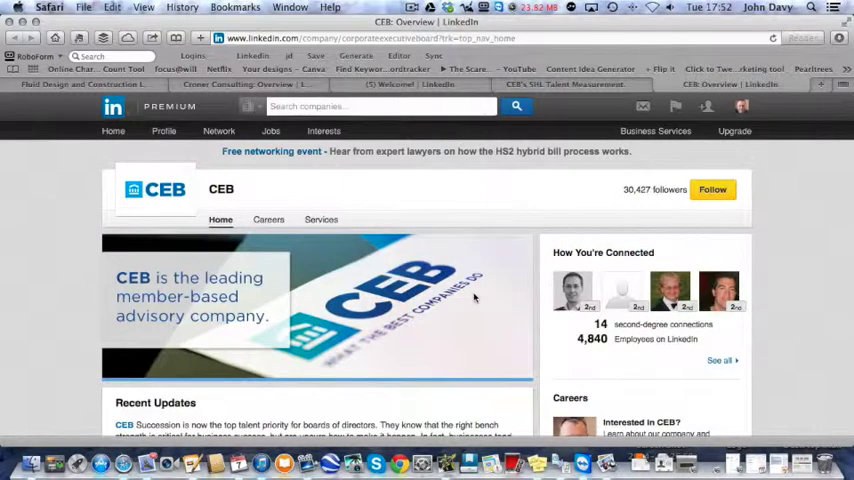
- Scroll CEB's company overview through its updates down to the About CEB section
{"action": "scroll", "scroll_direction": "down", "scroll_amount": 3}
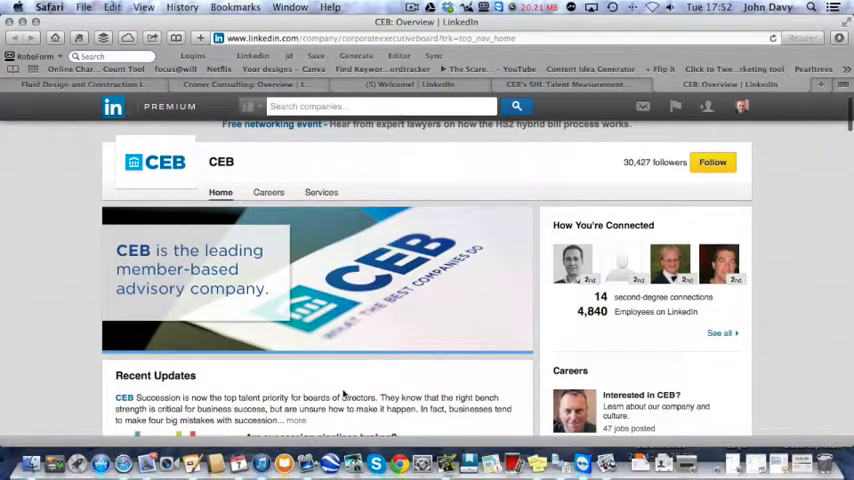
{"action": "scroll", "scroll_direction": "down", "scroll_amount": 3}
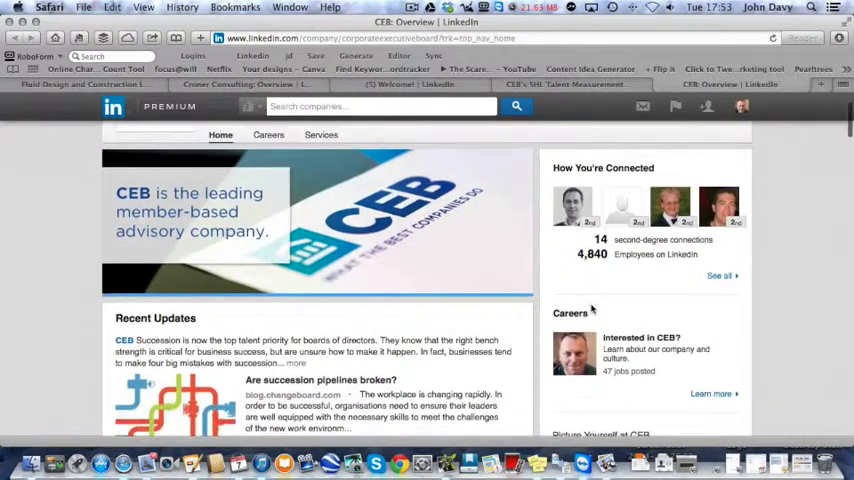
{"action": "scroll", "scroll_direction": "down", "scroll_amount": 3}
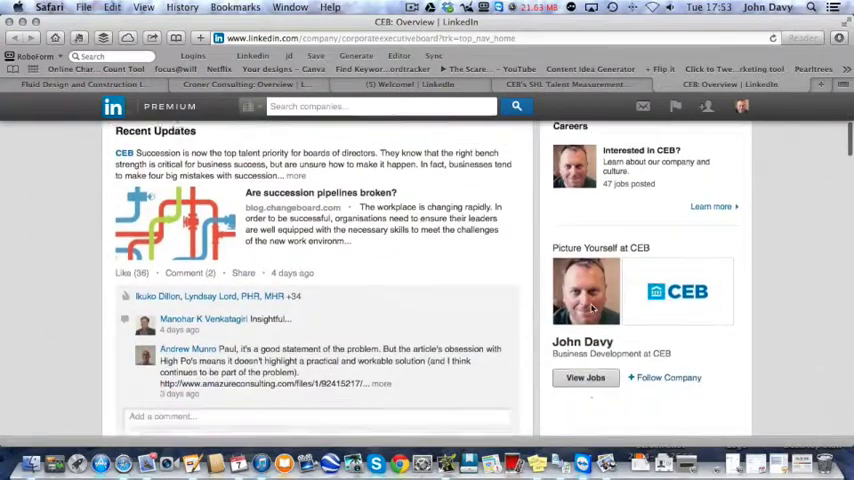
{"action": "scroll", "scroll_direction": "down", "scroll_amount": 3}
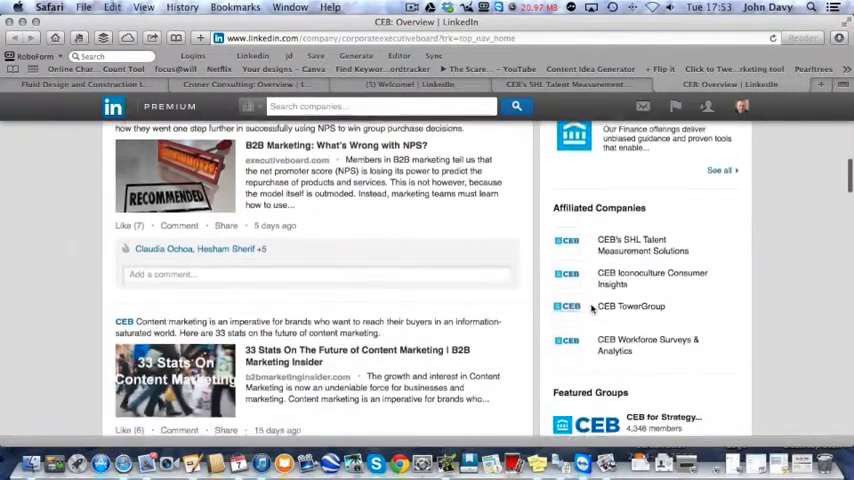
{"action": "scroll", "scroll_direction": "down", "scroll_amount": 3}
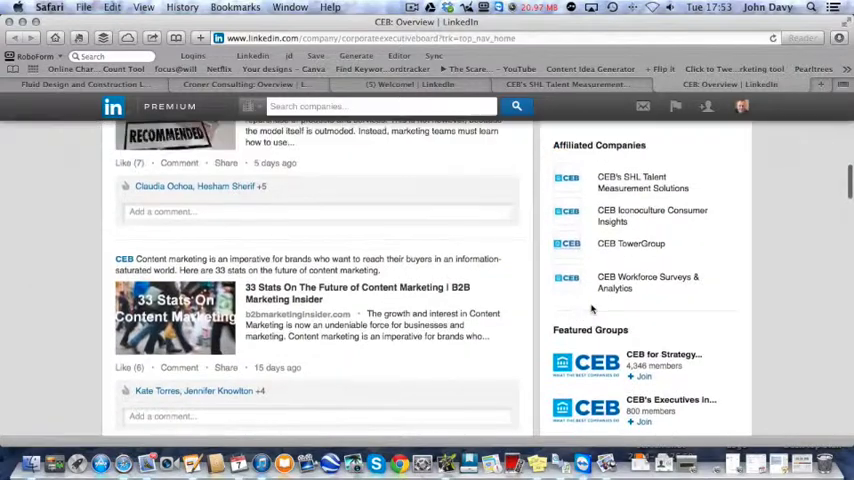
{"action": "mouse_move", "coordinate": [631, 177]}
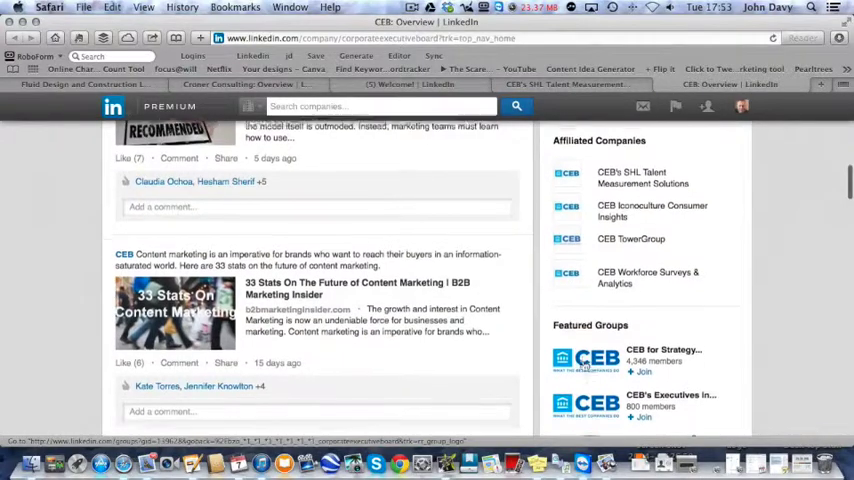
{"action": "scroll", "scroll_direction": "down", "scroll_amount": 3}
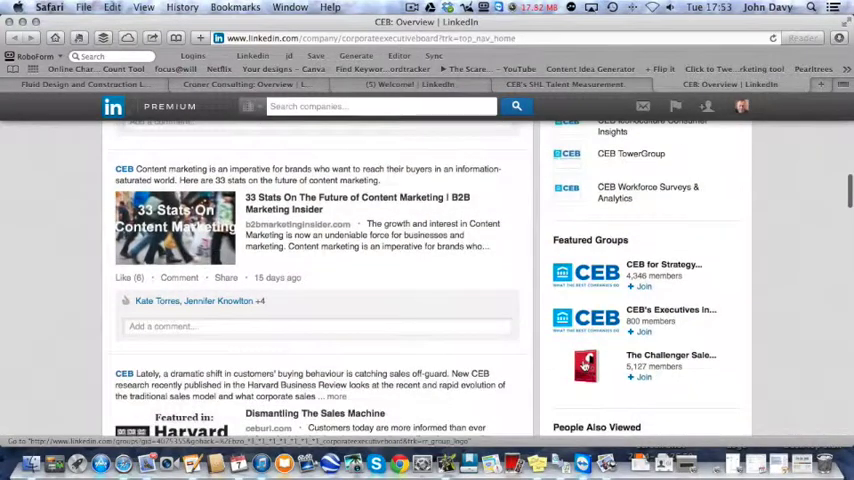
{"action": "scroll", "scroll_direction": "down", "scroll_amount": 3}
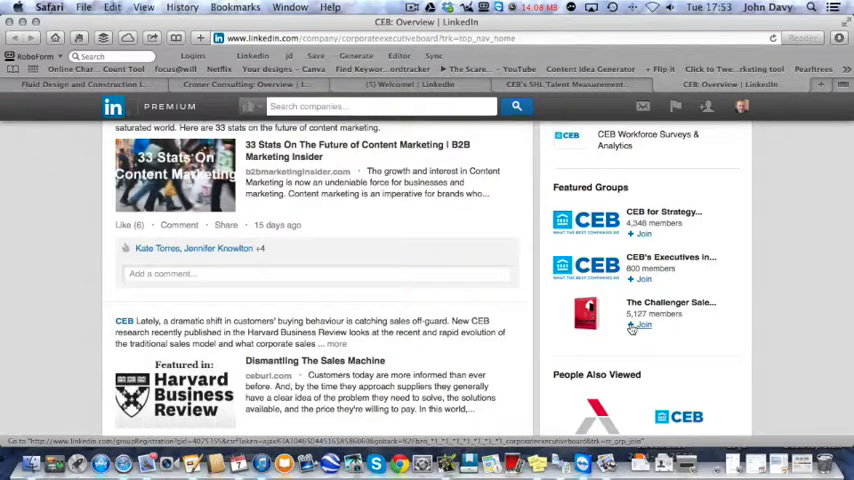
{"action": "scroll", "scroll_direction": "down", "scroll_amount": 3}
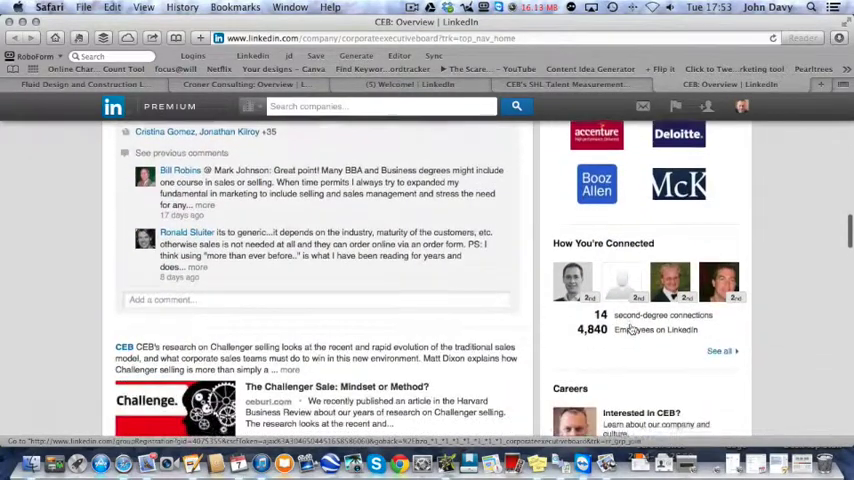
{"action": "scroll", "scroll_direction": "down", "scroll_amount": 3}
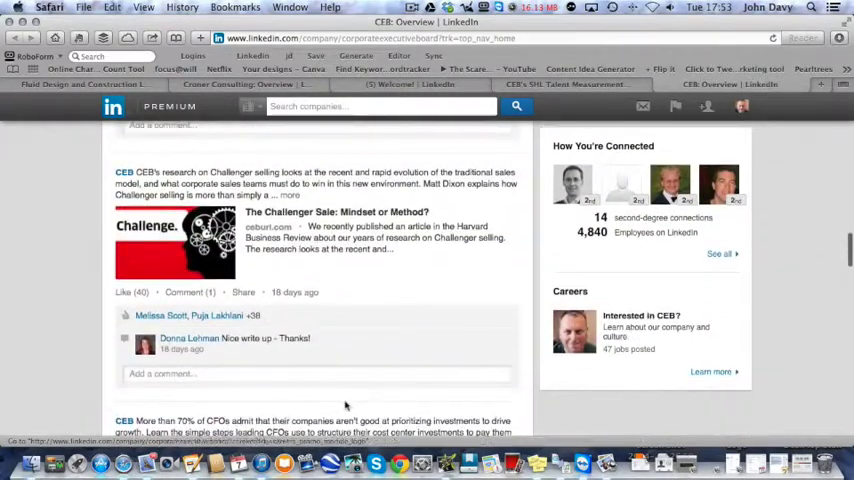
{"action": "scroll", "scroll_direction": "down", "scroll_amount": 3}
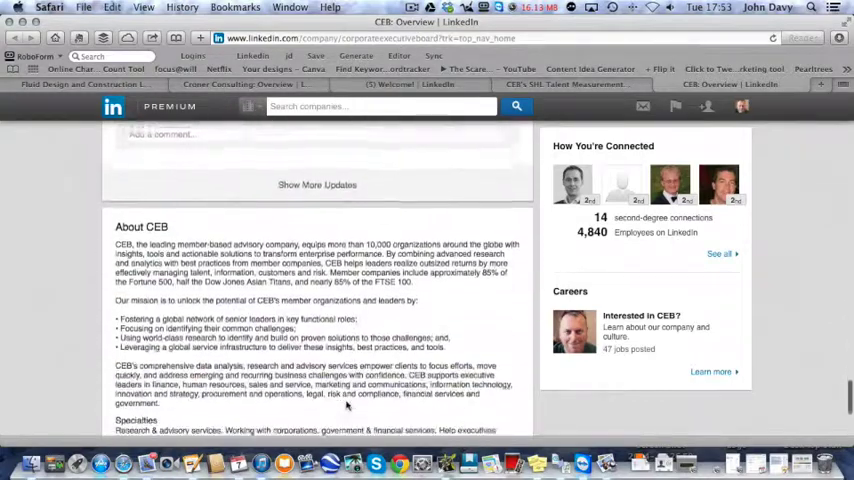
{"action": "scroll", "scroll_direction": "down", "scroll_amount": 3}
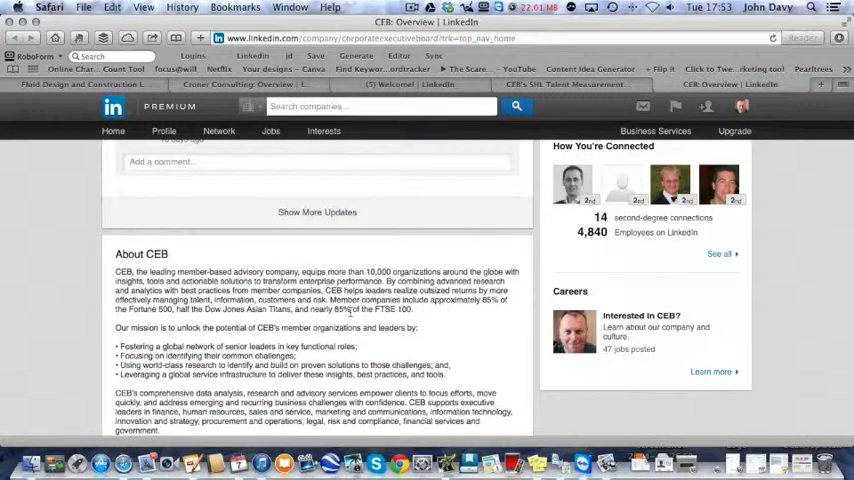
{"action": "scroll", "scroll_direction": "down", "scroll_amount": 3}
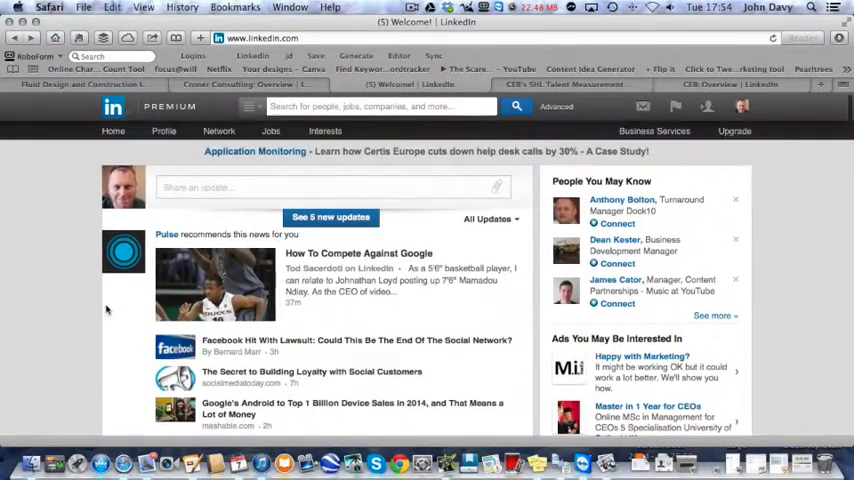
- Search LinkedIn for 'fluid' and scroll results to Fluid Design and Construction Ltd
{"action": "left_click", "coordinate": [380, 106]}
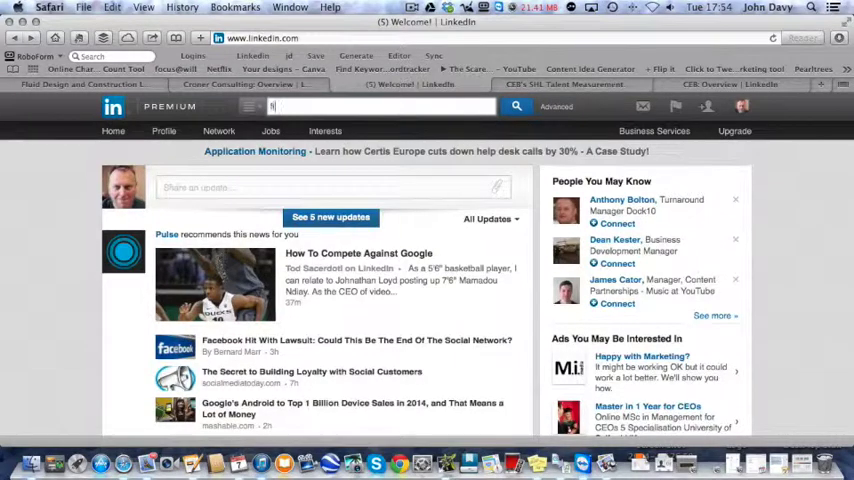
{"action": "type", "text": "fluid"}
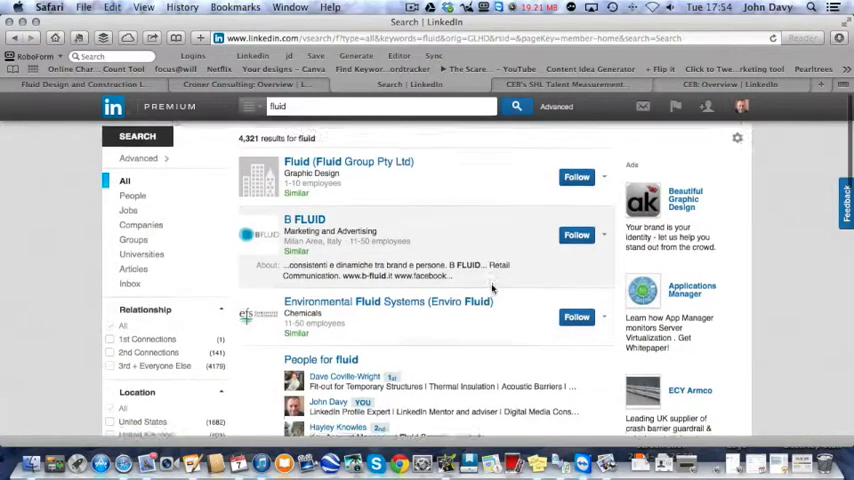
{"action": "scroll", "scroll_direction": "down", "scroll_amount": 3}
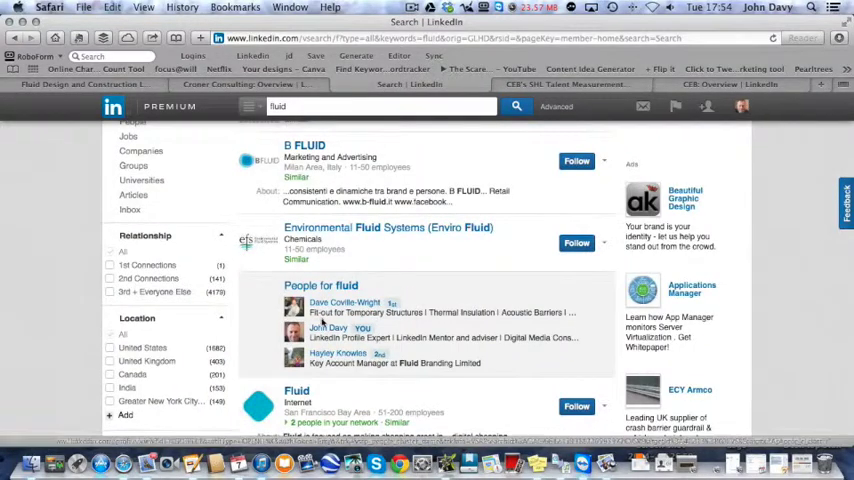
{"action": "scroll", "scroll_direction": "down", "scroll_amount": 3}
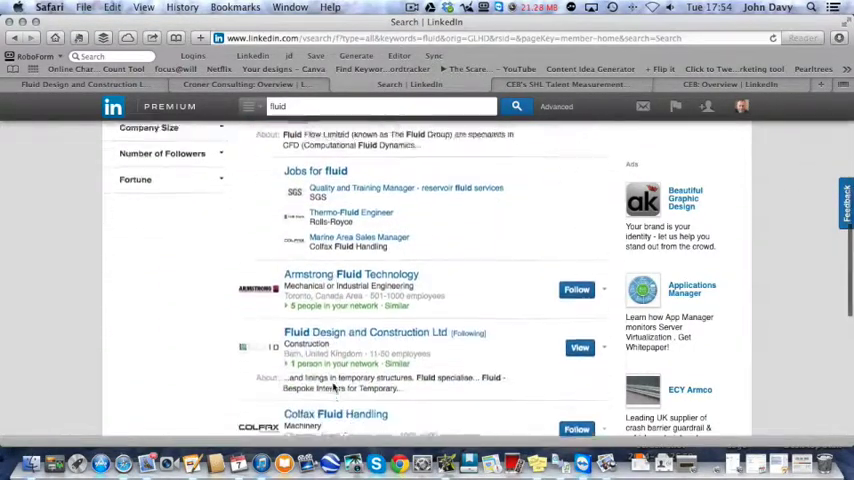
{"action": "scroll", "scroll_direction": "down", "scroll_amount": 3}
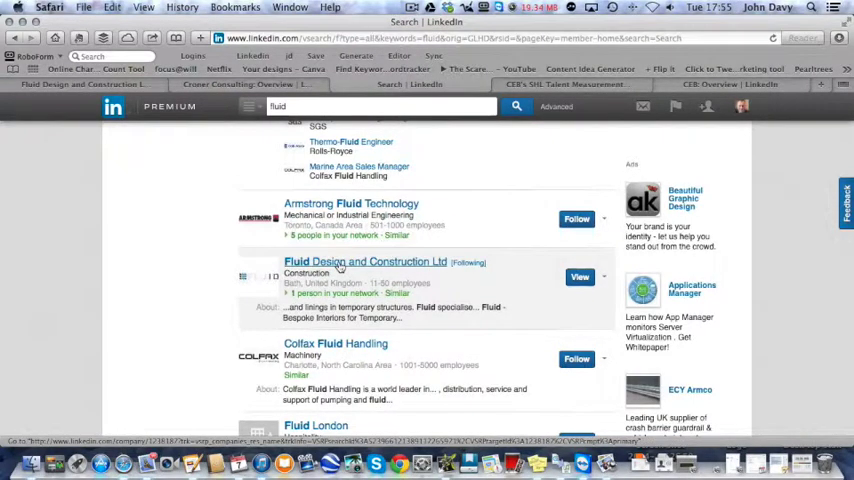
- Open Fluid Design and Construction Ltd's page and scroll down to its Other pages
{"action": "left_click", "coordinate": [364, 261]}
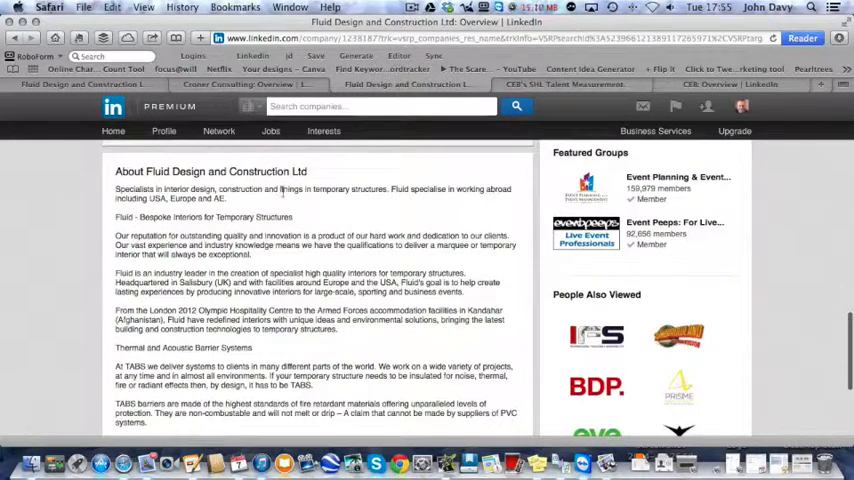
{"action": "scroll", "scroll_direction": "down", "scroll_amount": 3}
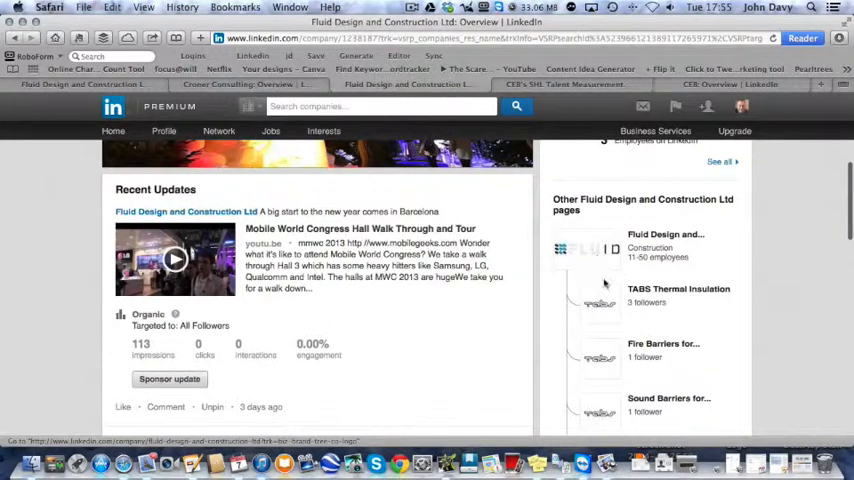
{"action": "mouse_move", "coordinate": [600, 305]}
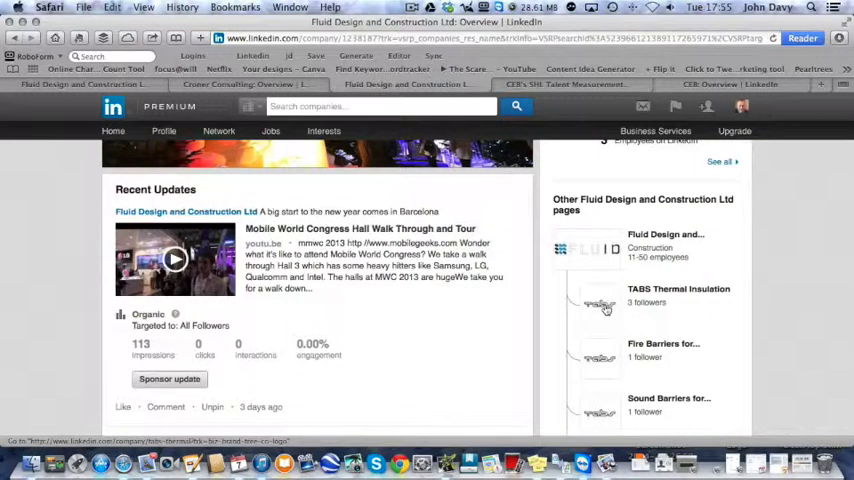
{"action": "scroll", "scroll_direction": "down", "scroll_amount": 3}
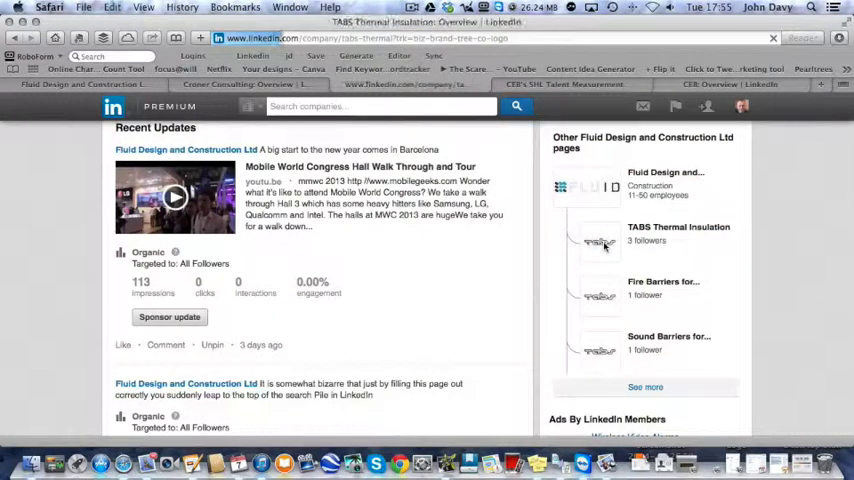
- Expand the TABS Thermal Insulation page details to show its parent company and sibling pages
{"action": "left_click", "coordinate": [678, 227]}
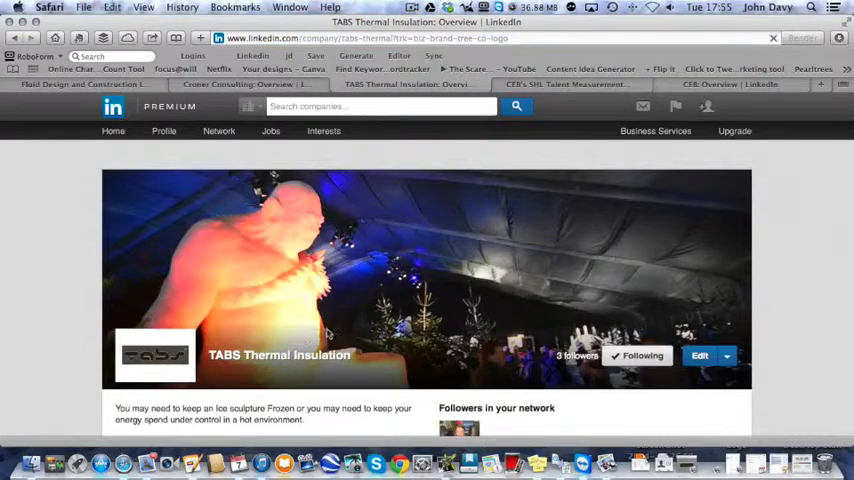
{"action": "scroll", "scroll_direction": "down", "scroll_amount": 3}
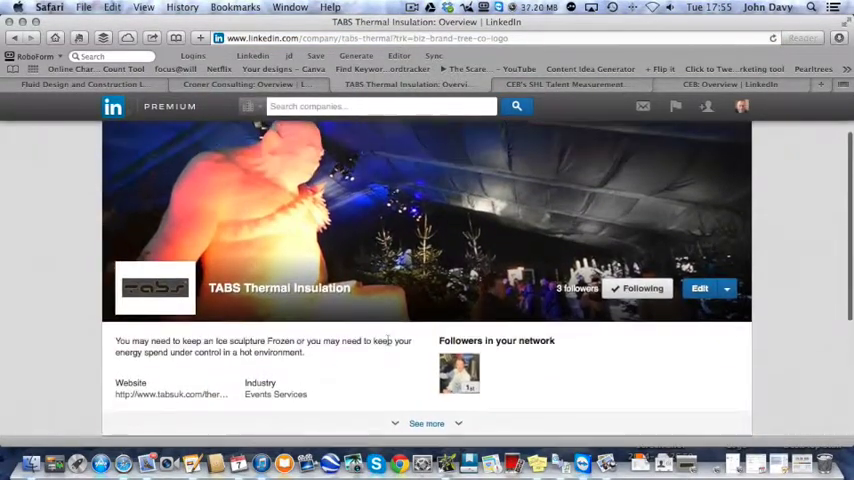
{"action": "scroll", "scroll_direction": "down", "scroll_amount": 3}
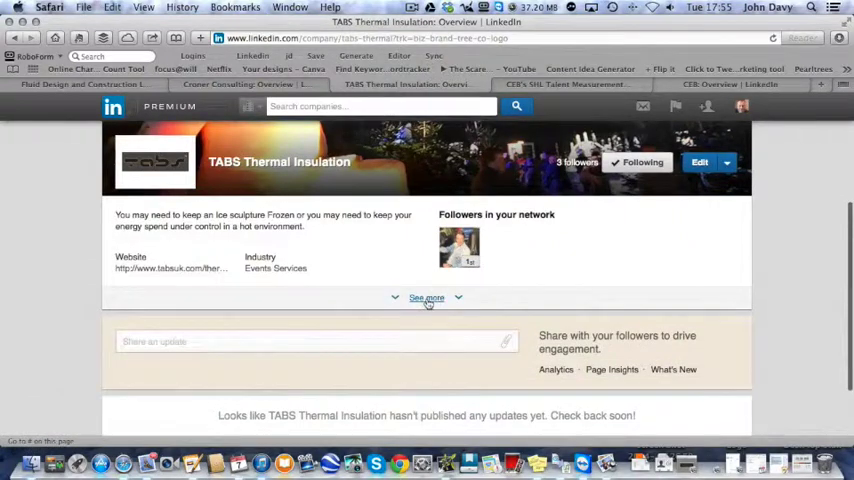
{"action": "left_click", "coordinate": [426, 297]}
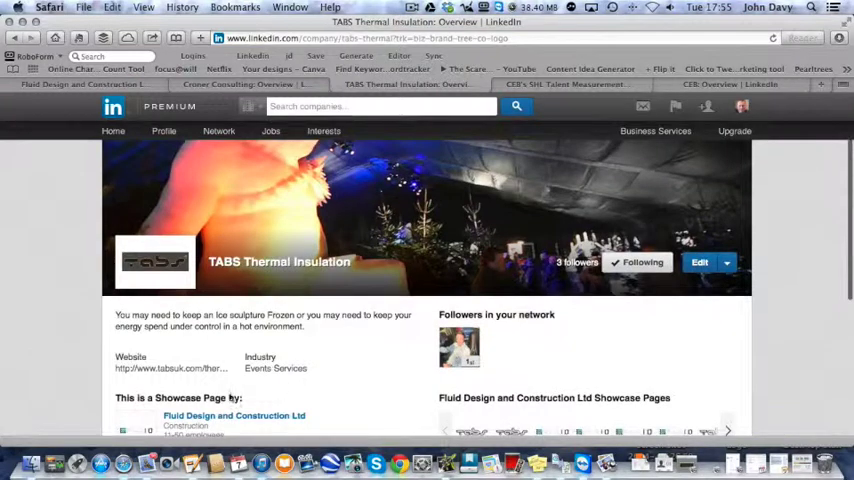
{"action": "mouse_move", "coordinate": [155, 368]}
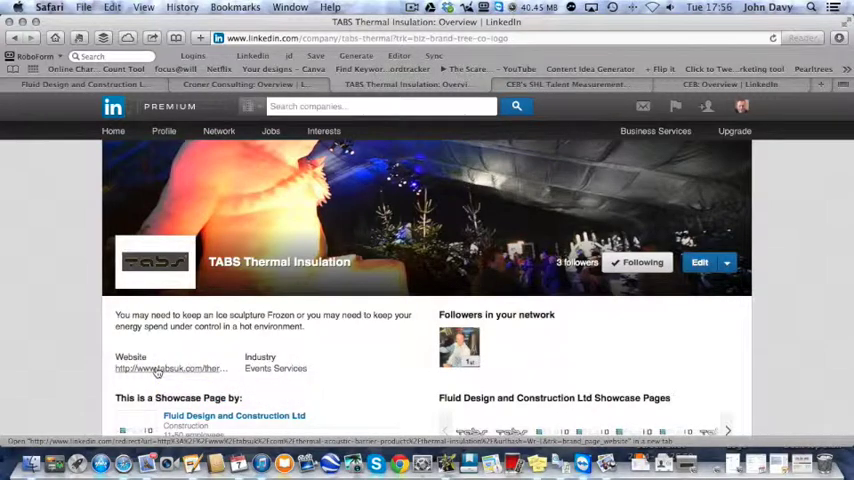
- Open the TABS UK website's Thermal Insulation page and read through its description
{"action": "left_click", "coordinate": [168, 368]}
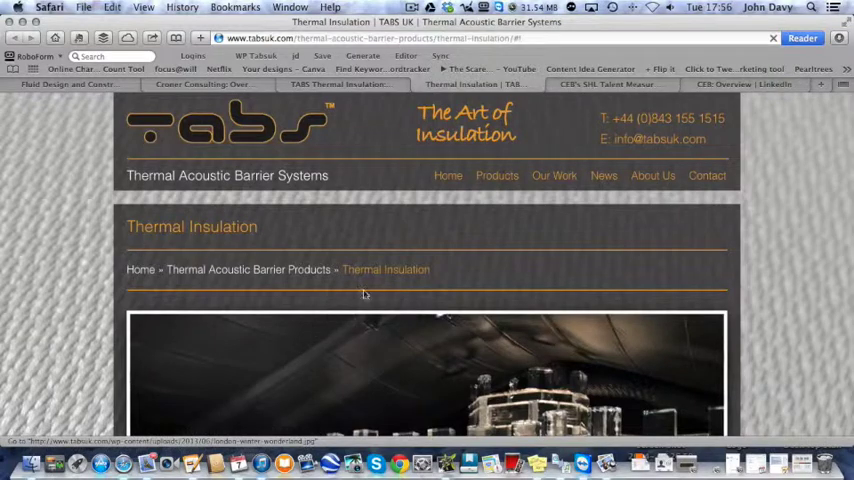
{"action": "scroll", "scroll_direction": "down", "scroll_amount": 3}
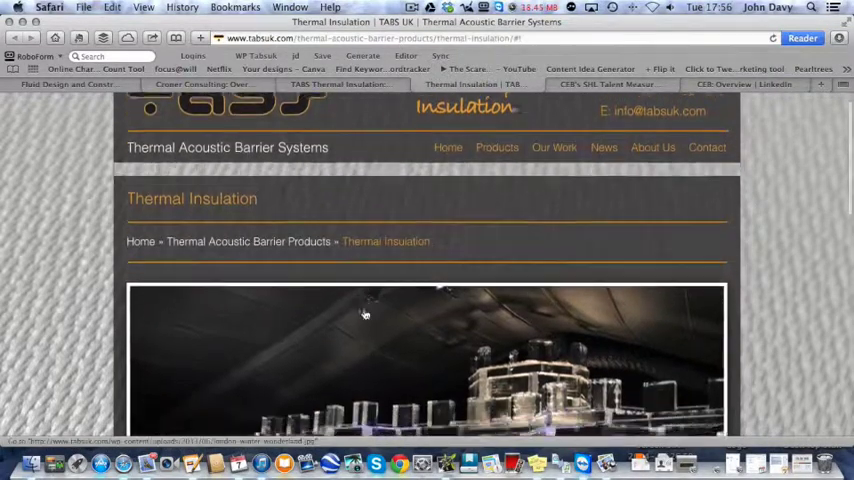
{"action": "scroll", "scroll_direction": "down", "scroll_amount": 3}
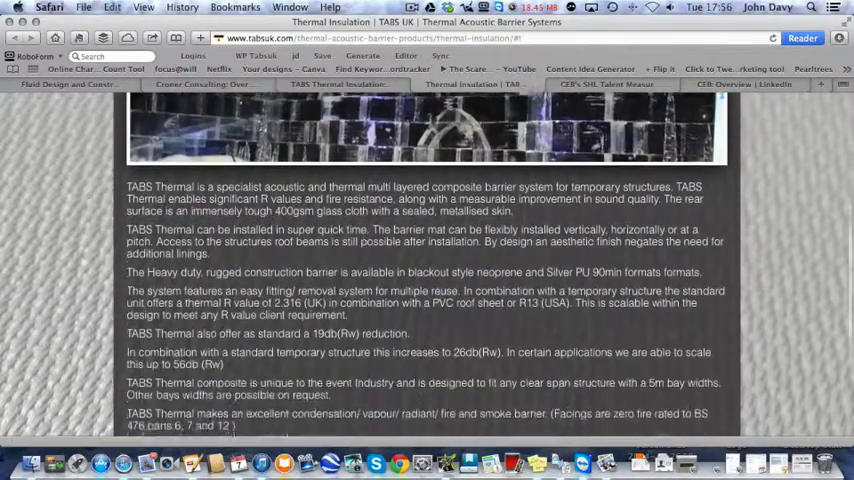
{"action": "scroll", "scroll_direction": "down", "scroll_amount": 3}
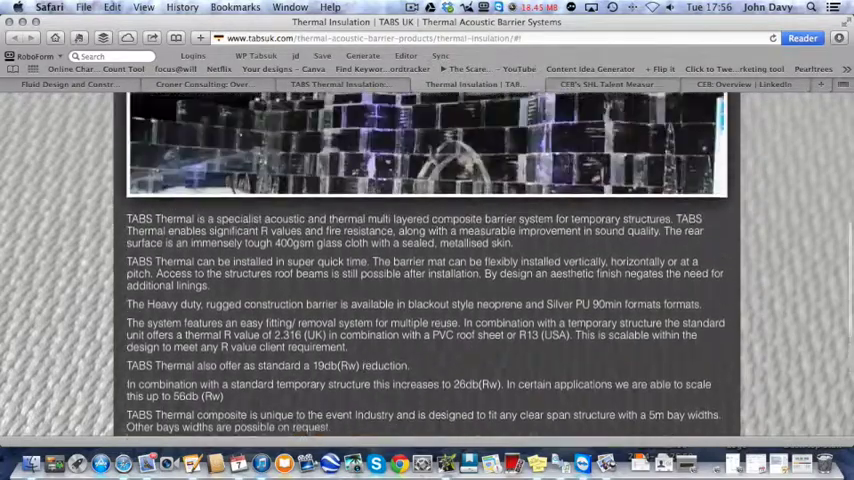
{"action": "scroll", "scroll_direction": "up", "scroll_amount": 3}
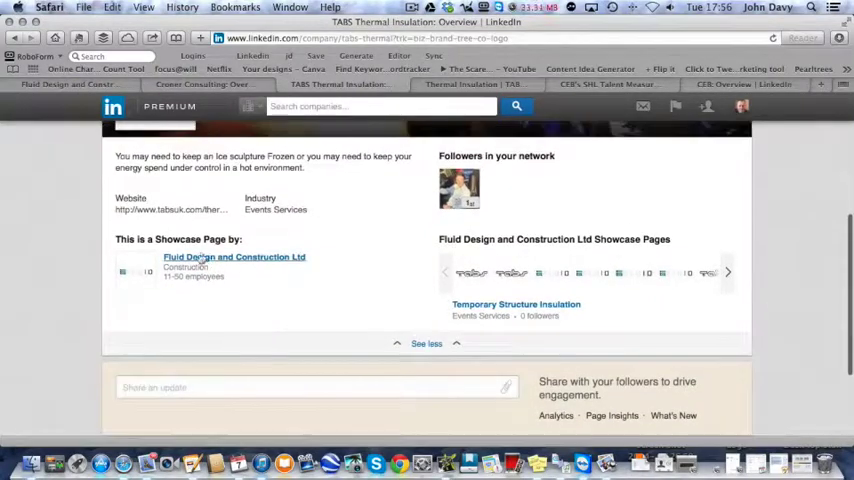
- Open Fluid Design and Construction Ltd from the TABS showcase page and scroll its updates
{"action": "scroll", "scroll_direction": "up", "scroll_amount": 3}
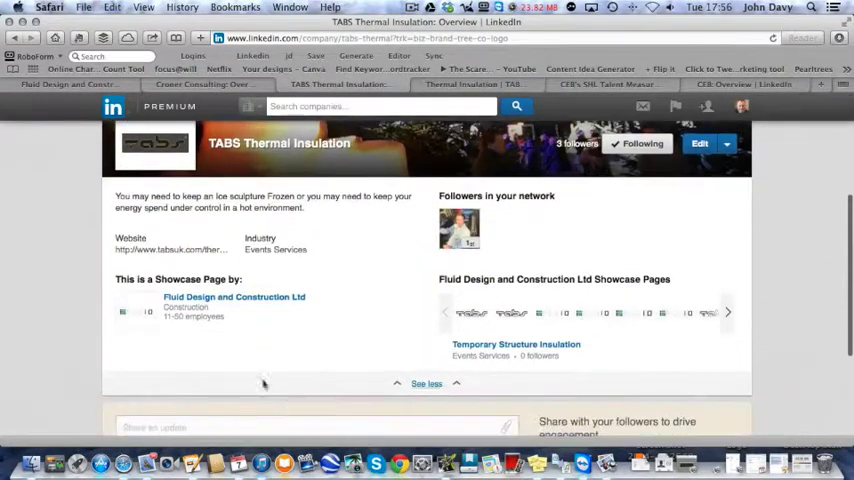
{"action": "left_click", "coordinate": [234, 297]}
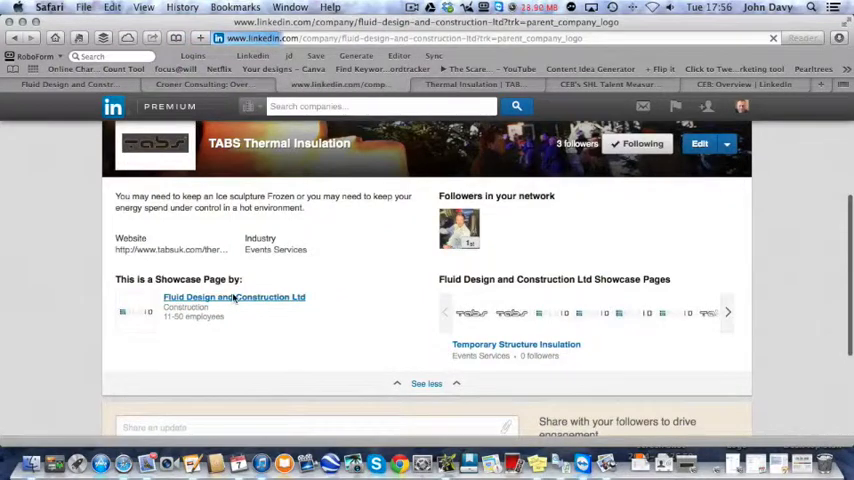
{"action": "left_click", "coordinate": [234, 297]}
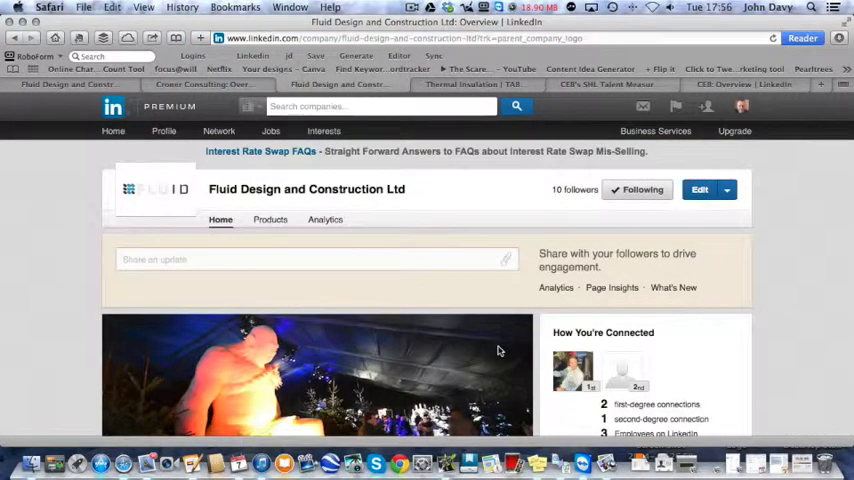
{"action": "scroll", "scroll_direction": "down", "scroll_amount": 3}
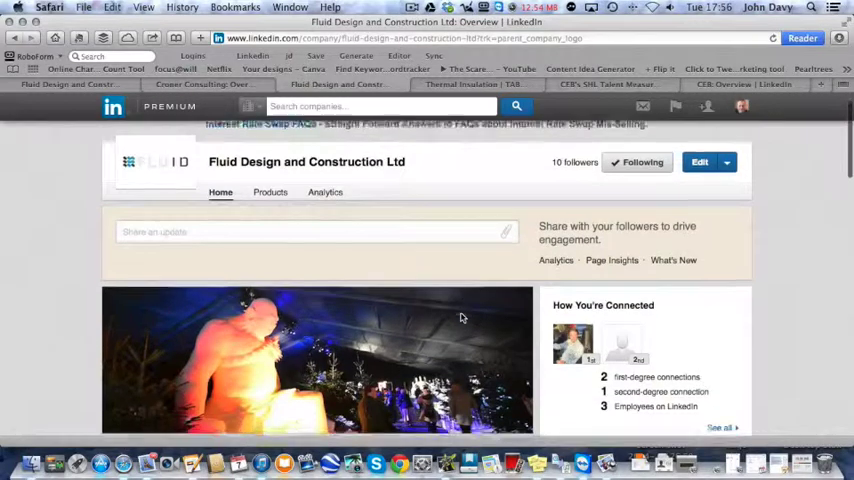
{"action": "scroll", "scroll_direction": "down", "scroll_amount": 3}
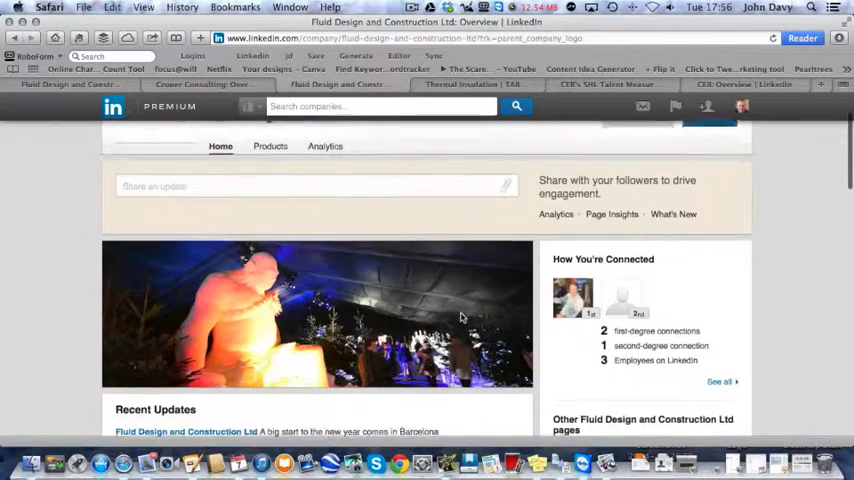
{"action": "scroll", "scroll_direction": "down", "scroll_amount": 3}
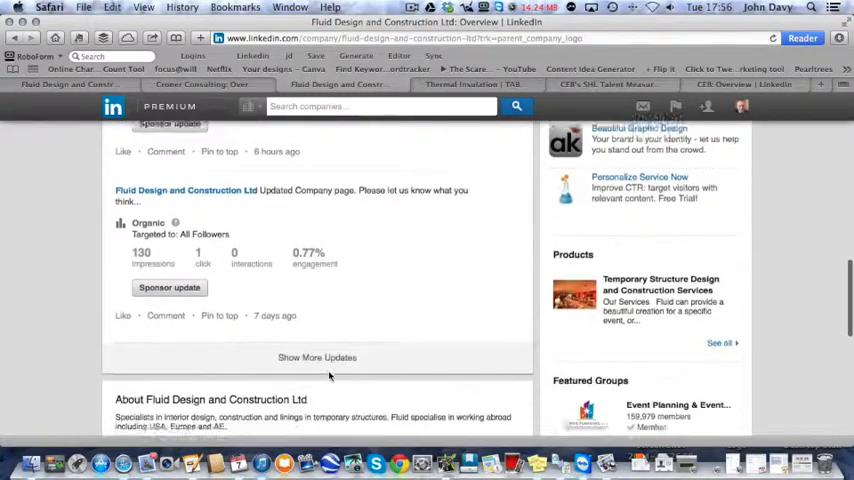
{"action": "scroll", "scroll_direction": "down", "scroll_amount": 3}
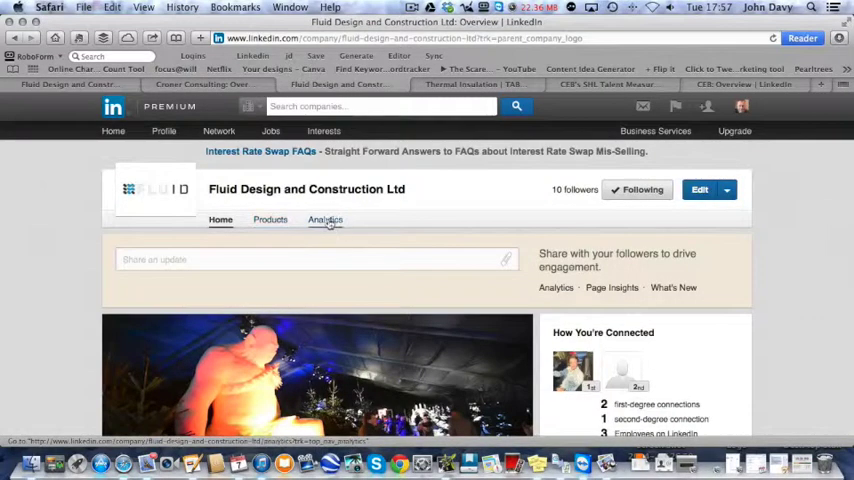
- Browse the Products tab, including the Temporary Structure Design product detail
{"action": "left_click", "coordinate": [270, 219]}
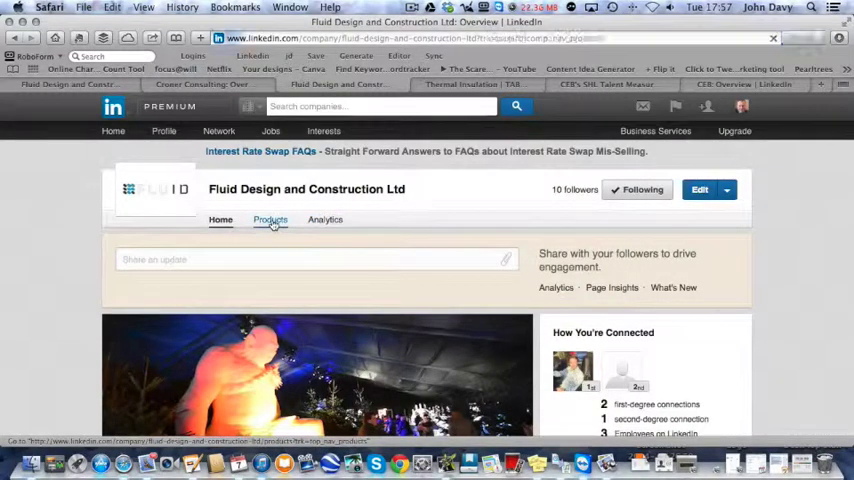
{"action": "left_click", "coordinate": [270, 219]}
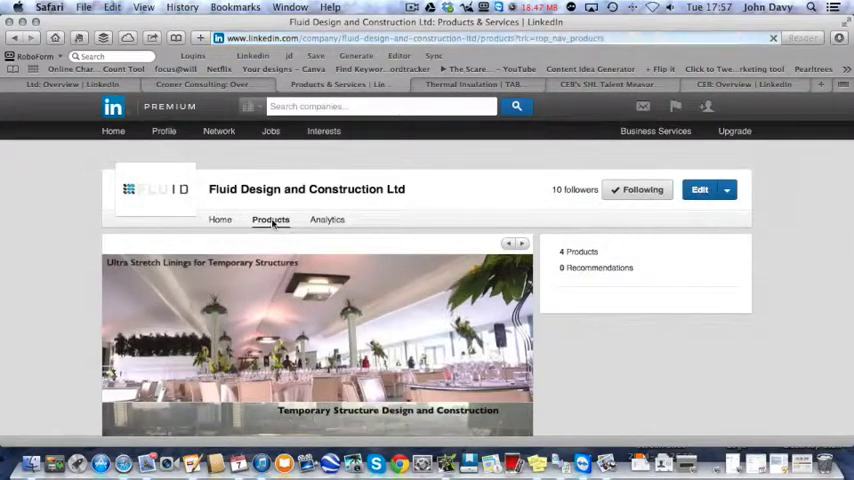
{"action": "scroll", "scroll_direction": "down", "scroll_amount": 3}
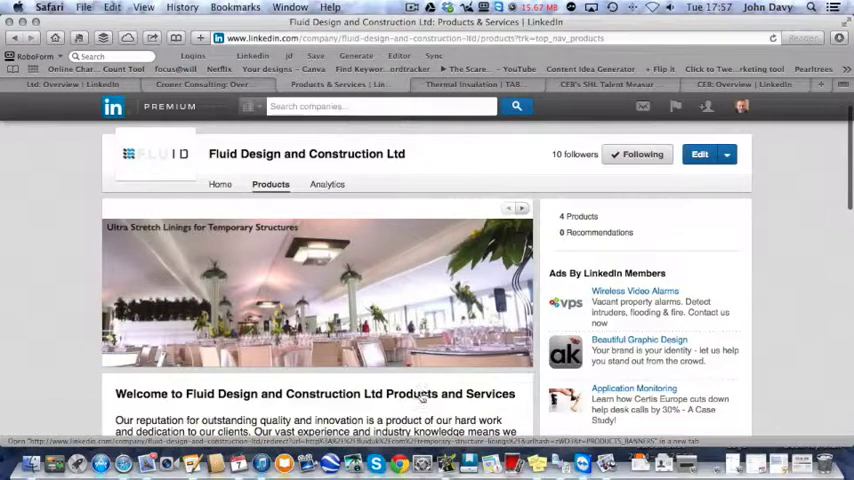
{"action": "scroll", "scroll_direction": "down", "scroll_amount": 3}
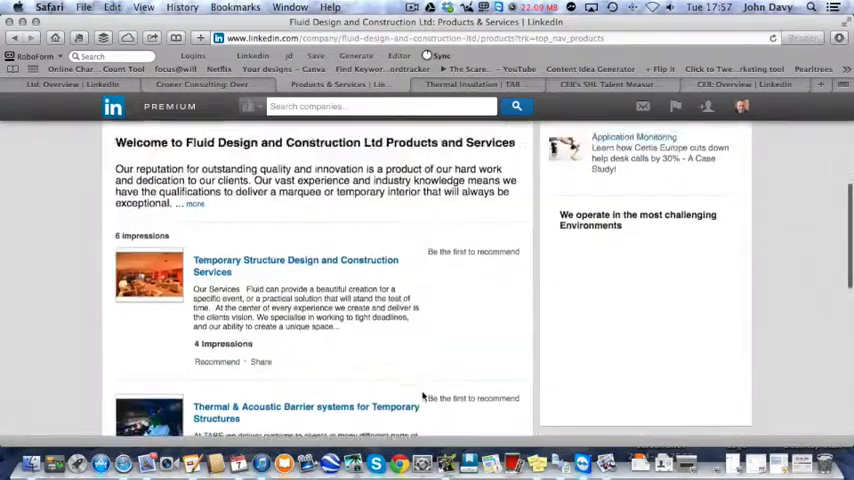
{"action": "scroll", "scroll_direction": "down", "scroll_amount": 3}
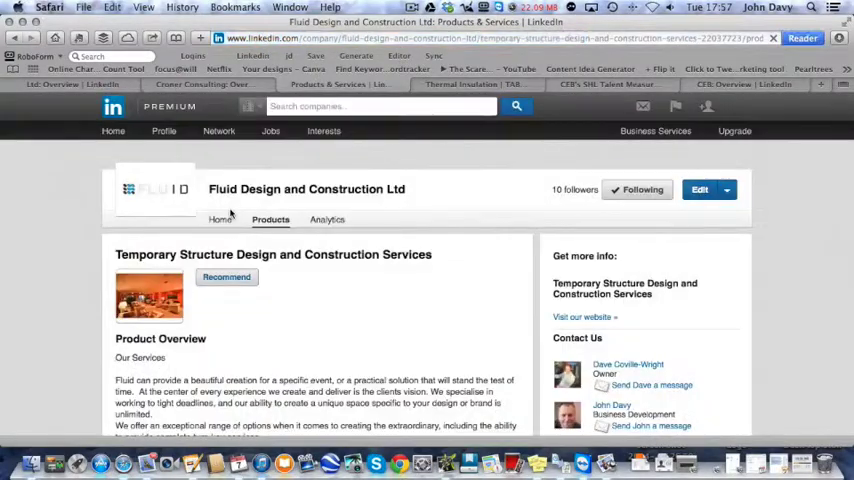
{"action": "scroll", "scroll_direction": "down", "scroll_amount": 3}
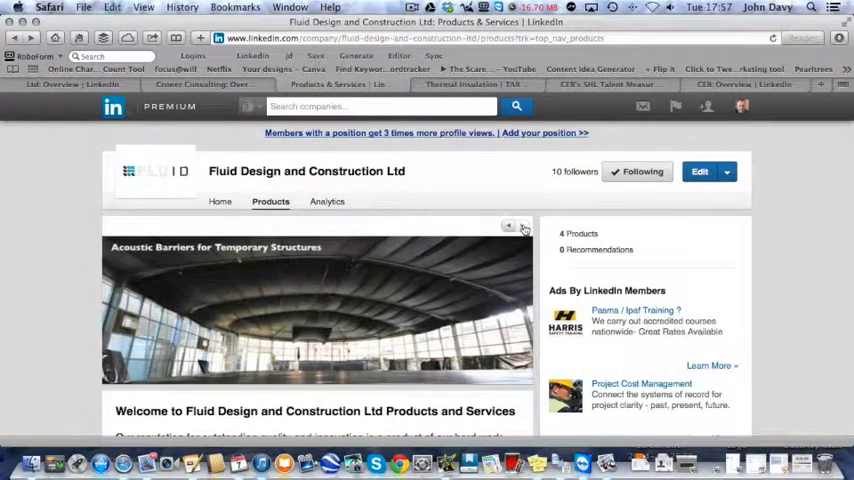
- Scroll the Home overview down to Recent Updates showing the Mobile World Congress post
{"action": "left_click", "coordinate": [520, 225]}
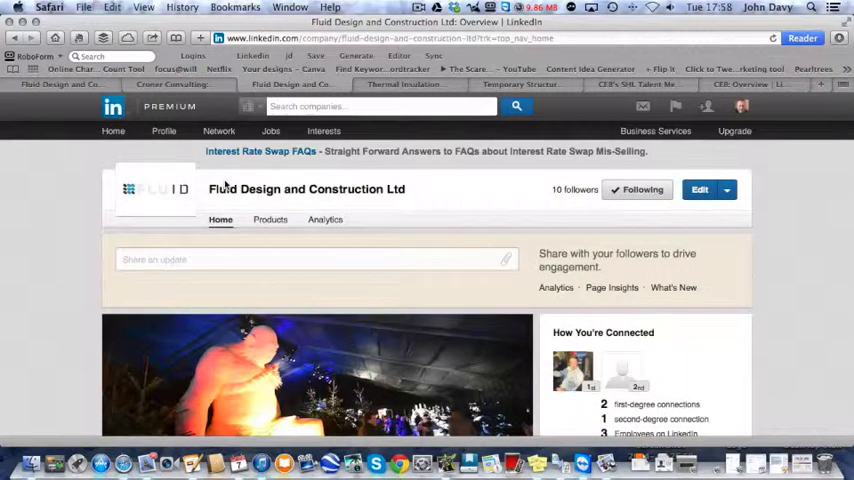
{"action": "scroll", "scroll_direction": "down", "scroll_amount": 3}
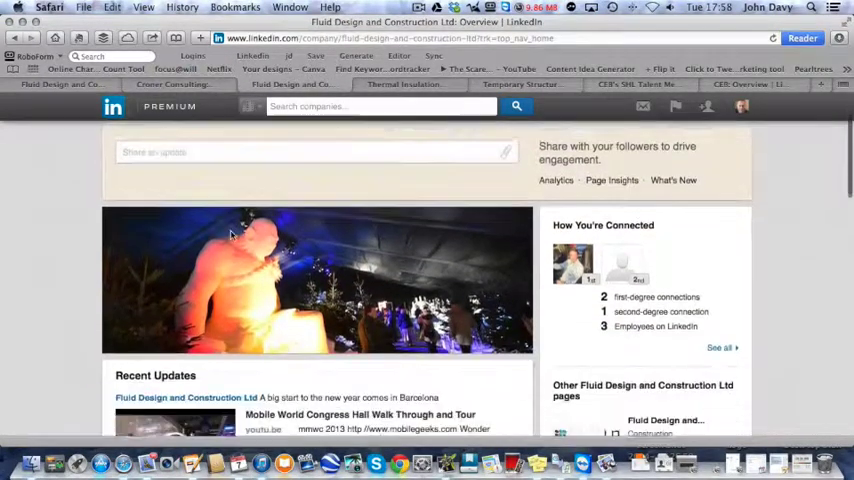
{"action": "scroll", "scroll_direction": "down", "scroll_amount": 3}
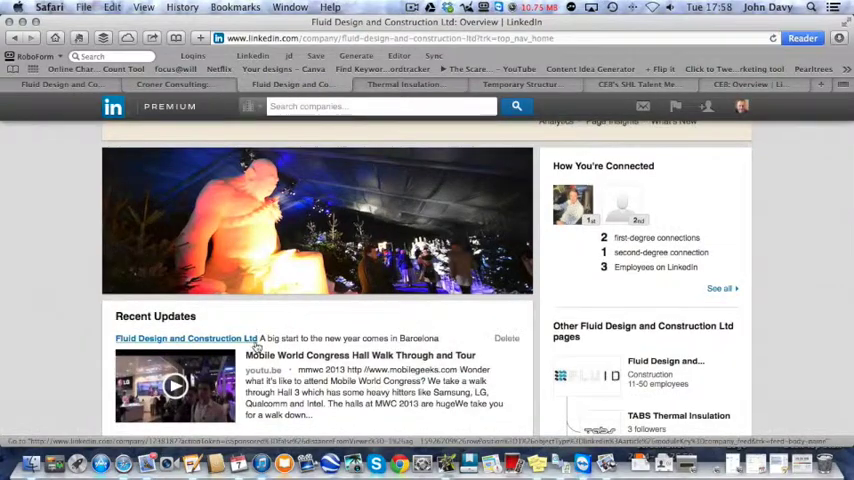
{"action": "scroll", "scroll_direction": "down", "scroll_amount": 3}
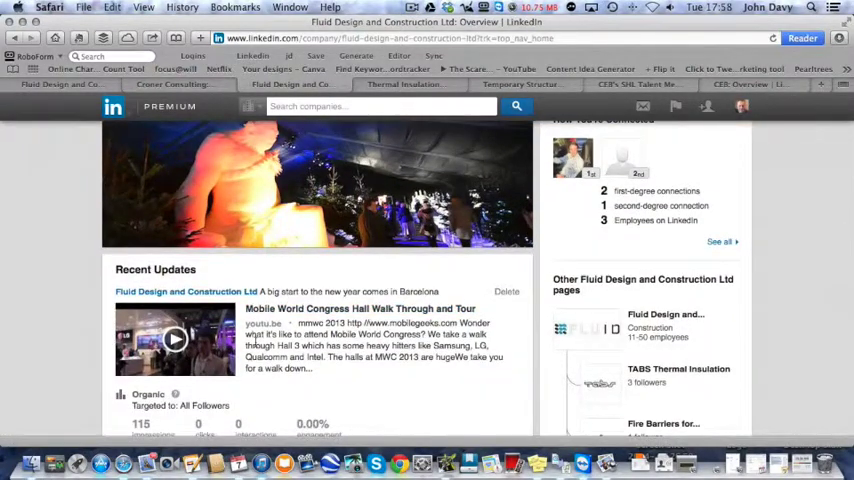